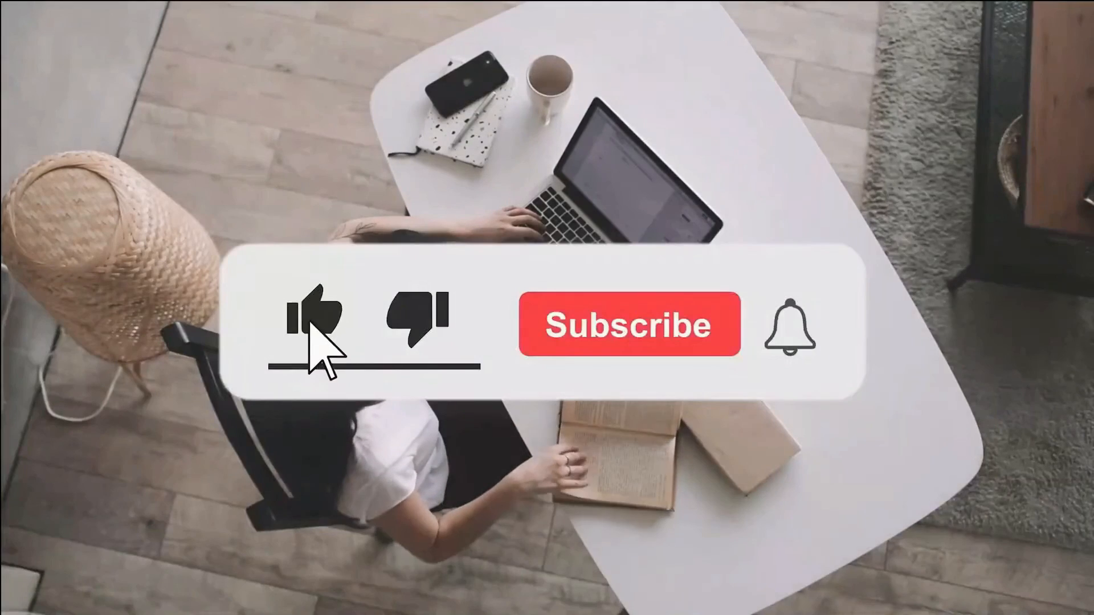
# Step: Like the video and subscribe to the channel in the outro animation
pyautogui.click(628, 323)
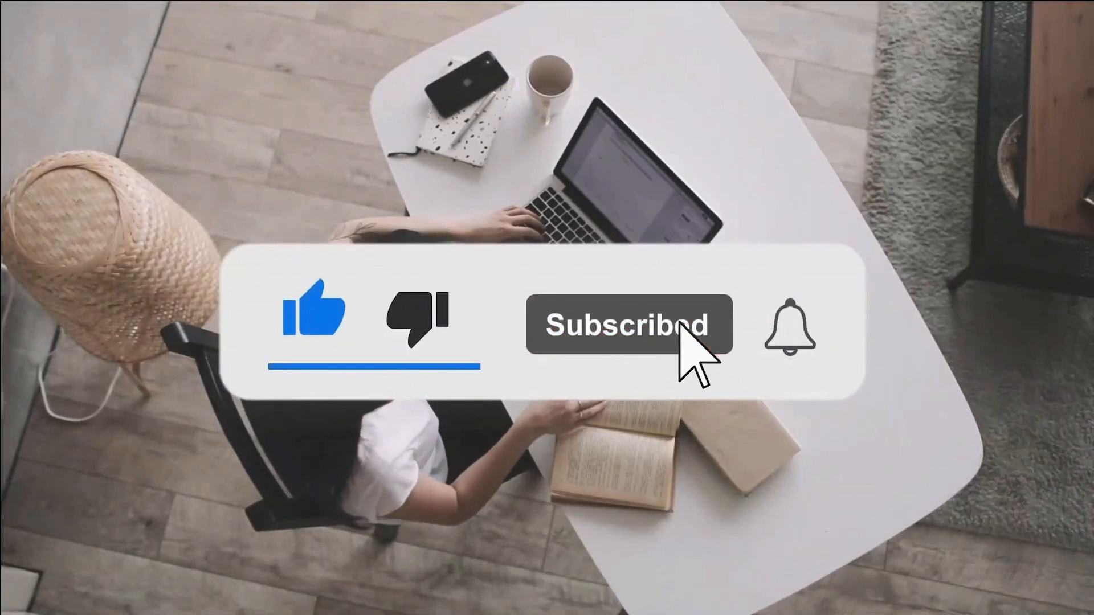